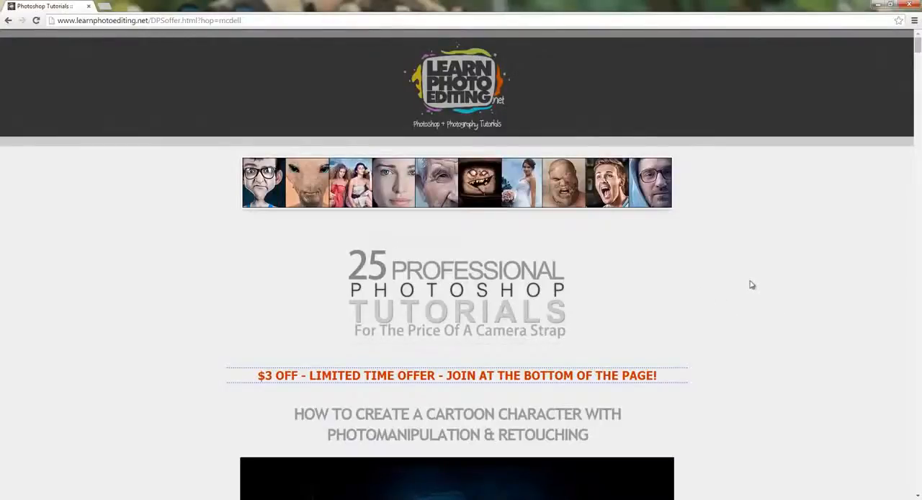
{"action": "mouse_move", "coordinate": [743, 308]}
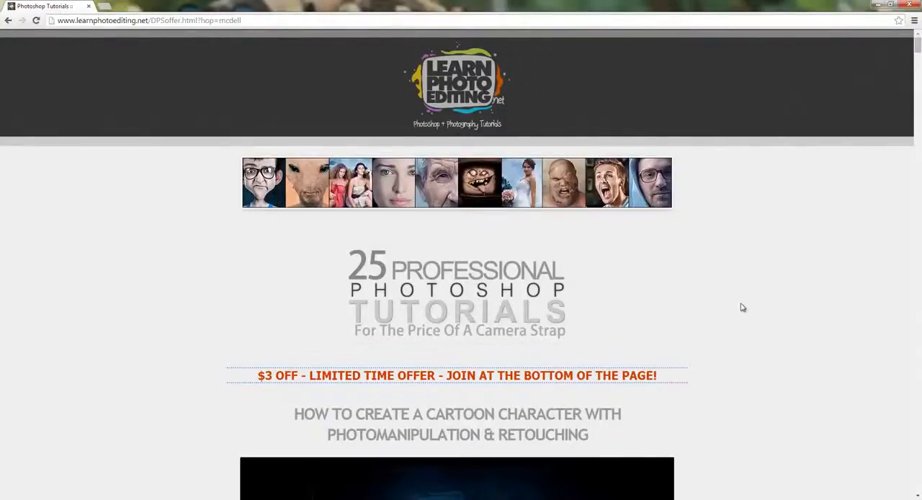
{"action": "scroll", "scroll_direction": "down", "scroll_amount": 3}
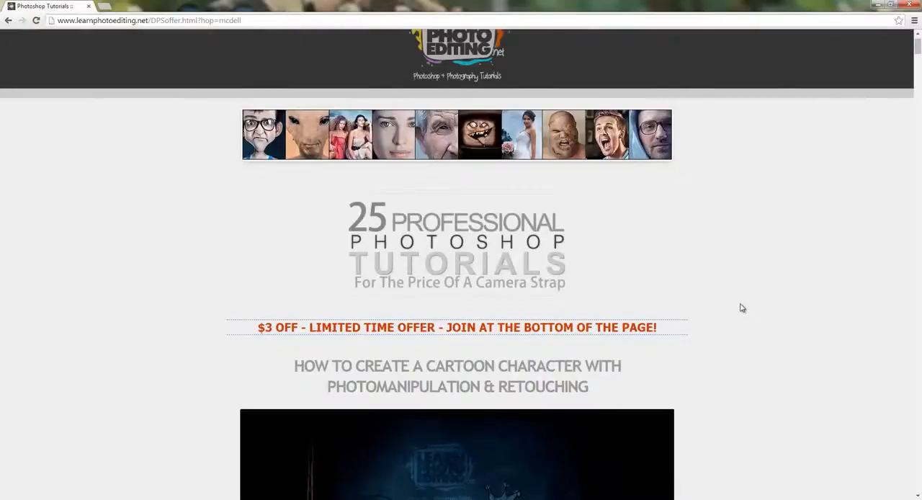
{"action": "scroll", "scroll_direction": "down", "scroll_amount": 3}
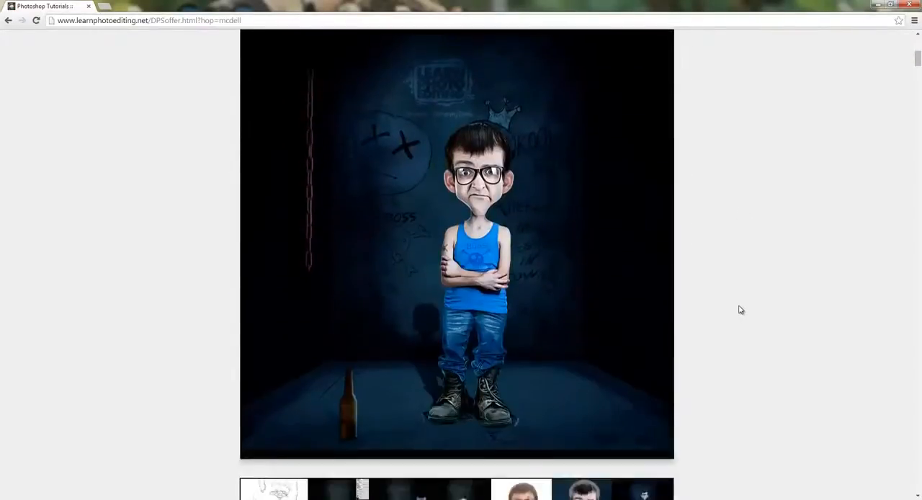
{"action": "scroll", "scroll_direction": "down", "scroll_amount": 3}
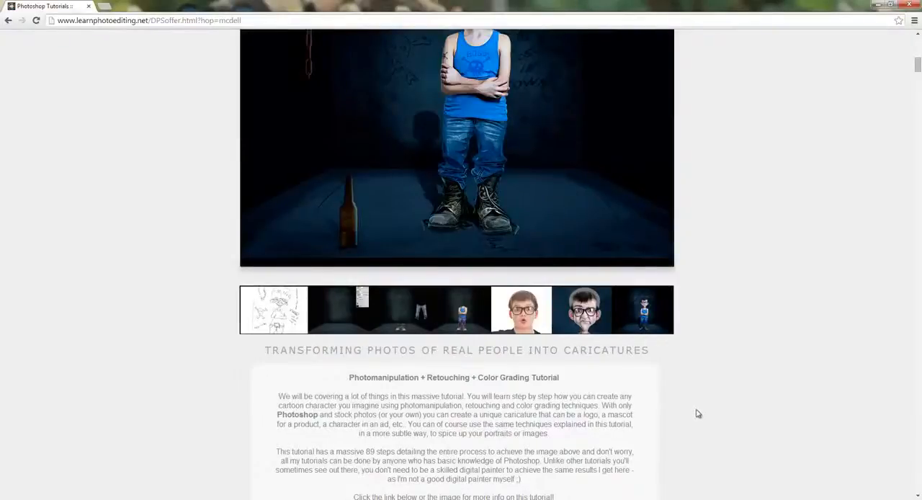
{"action": "mouse_move", "coordinate": [692, 418]}
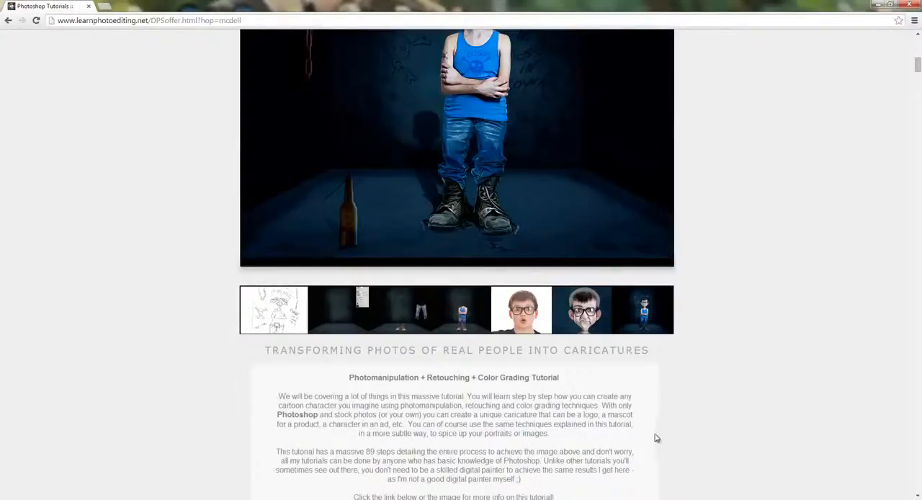
{"action": "mouse_move", "coordinate": [668, 441]}
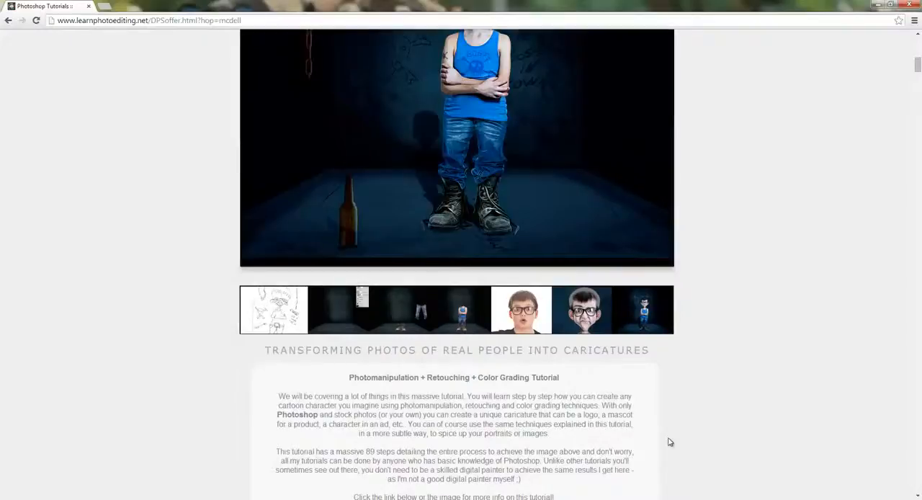
{"action": "scroll", "scroll_direction": "down", "scroll_amount": 3}
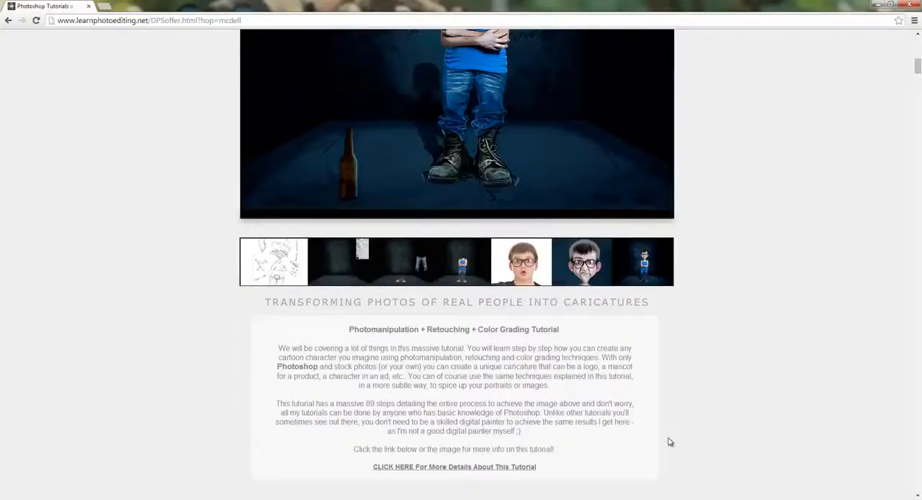
{"action": "mouse_move", "coordinate": [617, 425]}
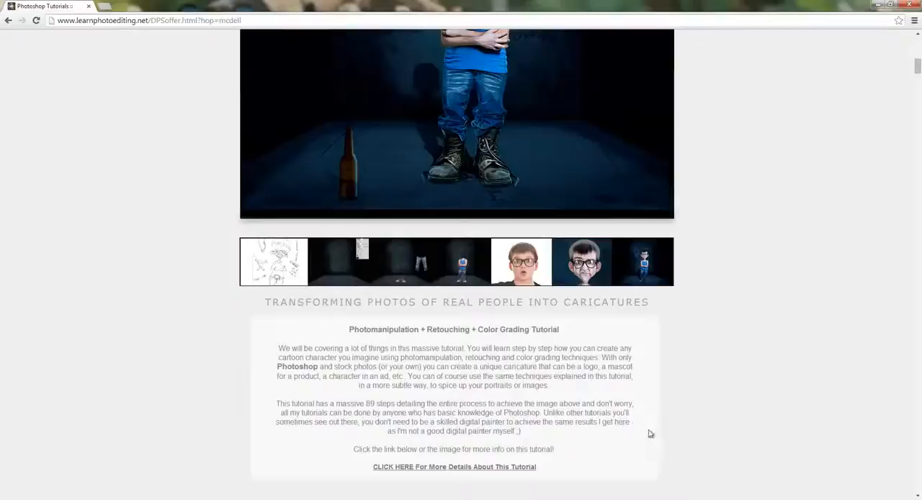
{"action": "mouse_move", "coordinate": [663, 433]}
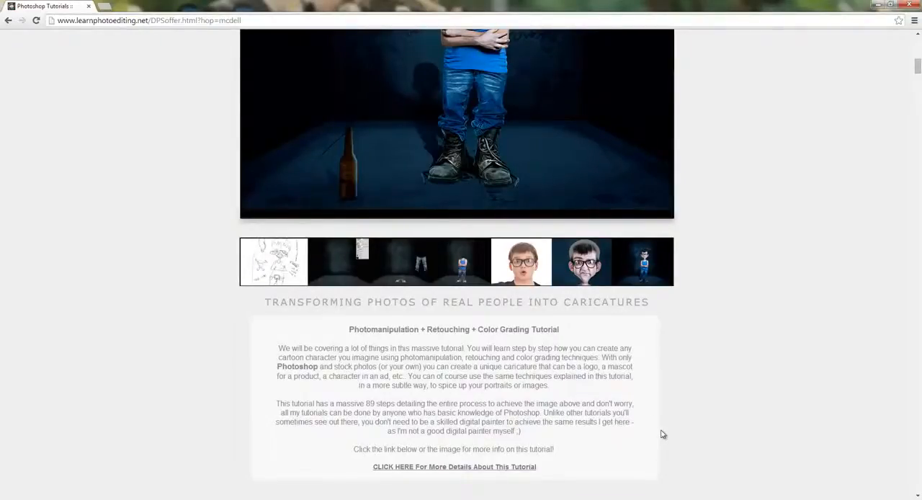
{"action": "scroll", "scroll_direction": "down", "scroll_amount": 3}
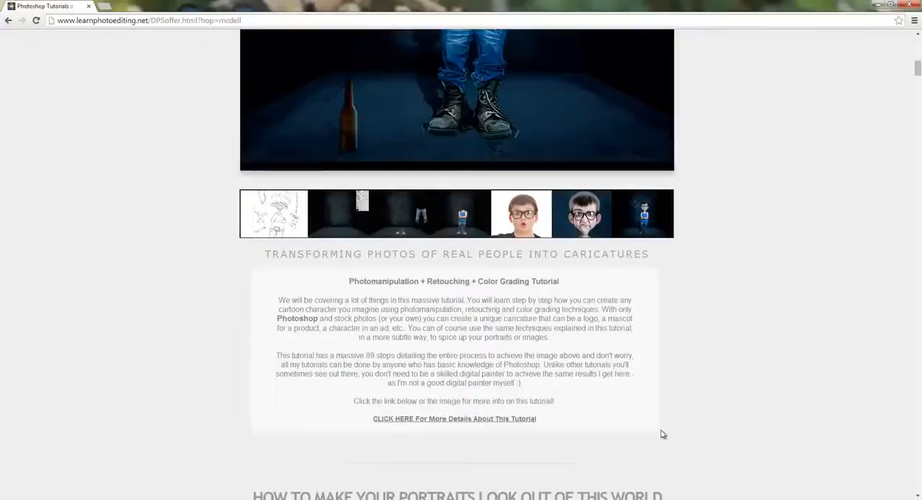
{"action": "scroll", "scroll_direction": "down", "scroll_amount": 3}
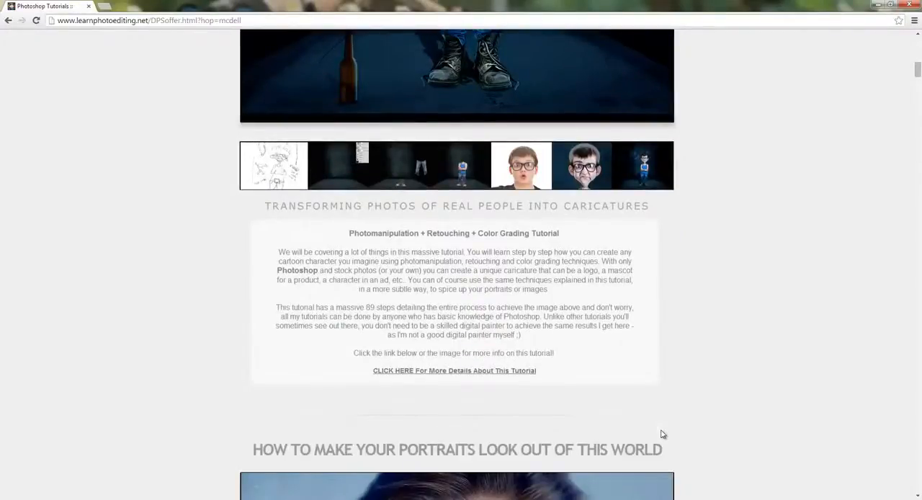
{"action": "mouse_move", "coordinate": [674, 420]}
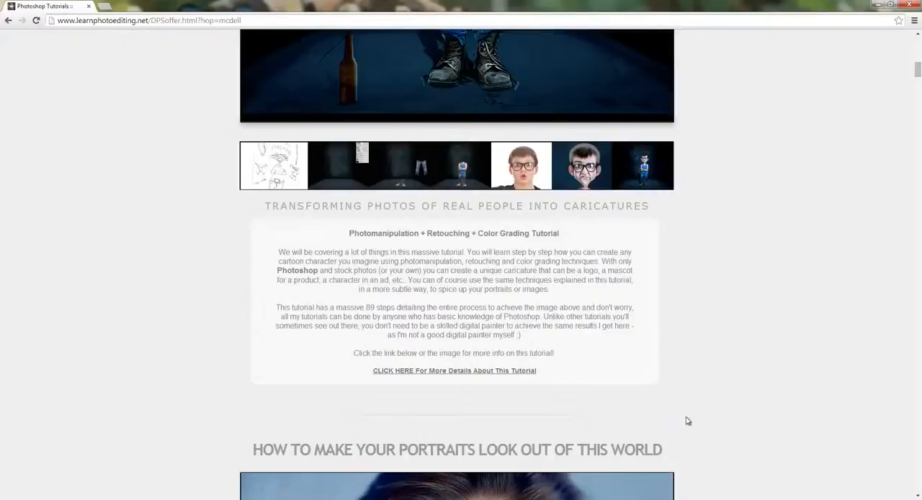
{"action": "mouse_move", "coordinate": [696, 424]}
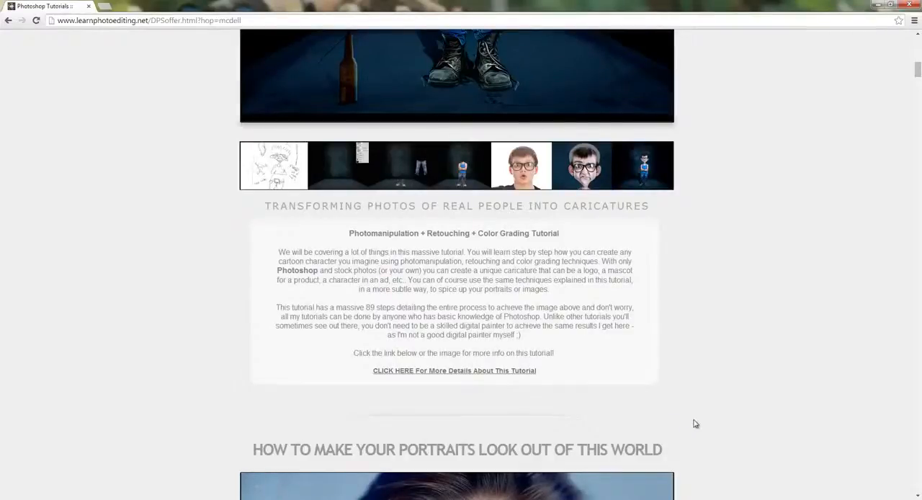
{"action": "mouse_move", "coordinate": [702, 426]}
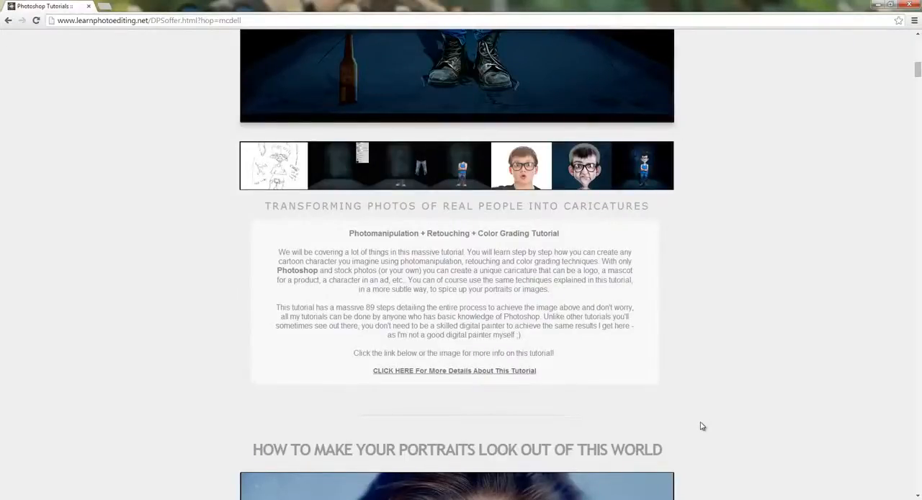
{"action": "scroll", "scroll_direction": "down", "scroll_amount": 3}
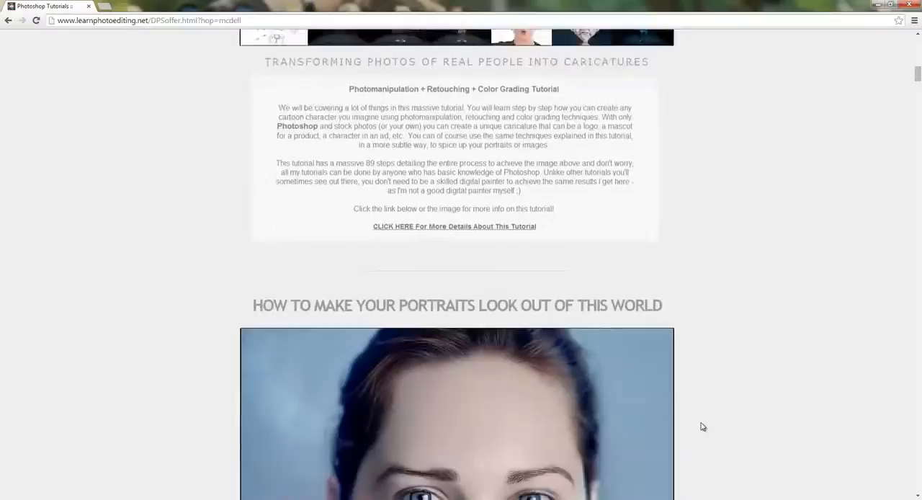
{"action": "scroll", "scroll_direction": "down", "scroll_amount": 3}
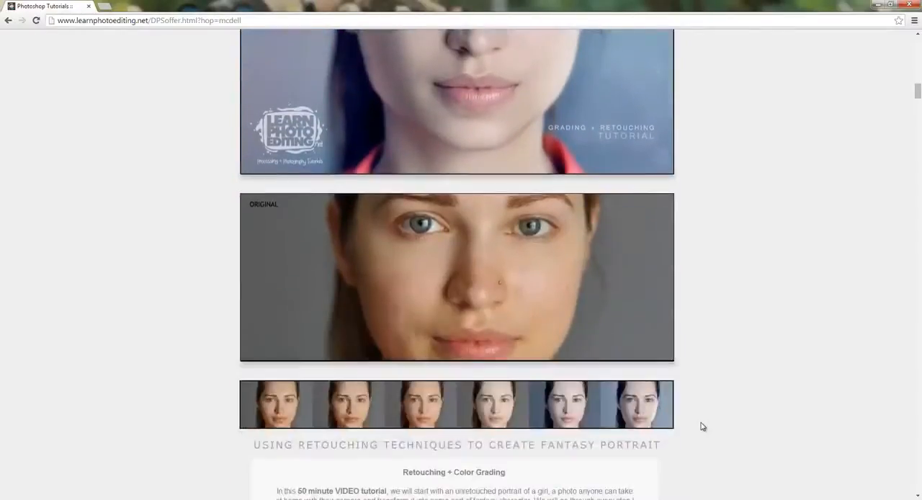
{"action": "scroll", "scroll_direction": "down", "scroll_amount": 3}
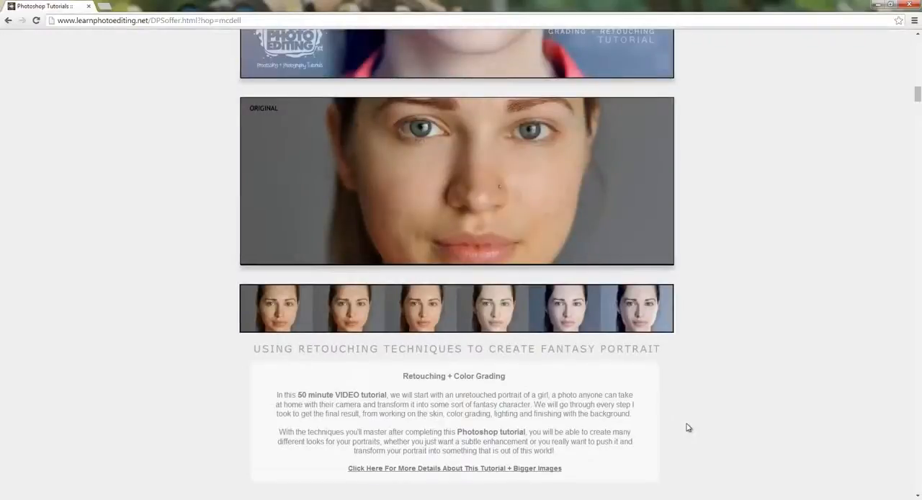
{"action": "scroll", "scroll_direction": "down", "scroll_amount": 3}
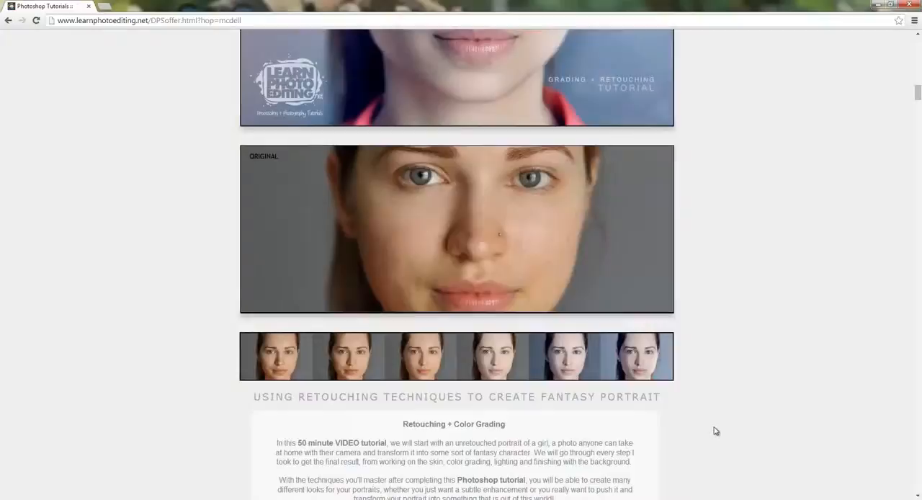
{"action": "scroll", "scroll_direction": "down", "scroll_amount": 3}
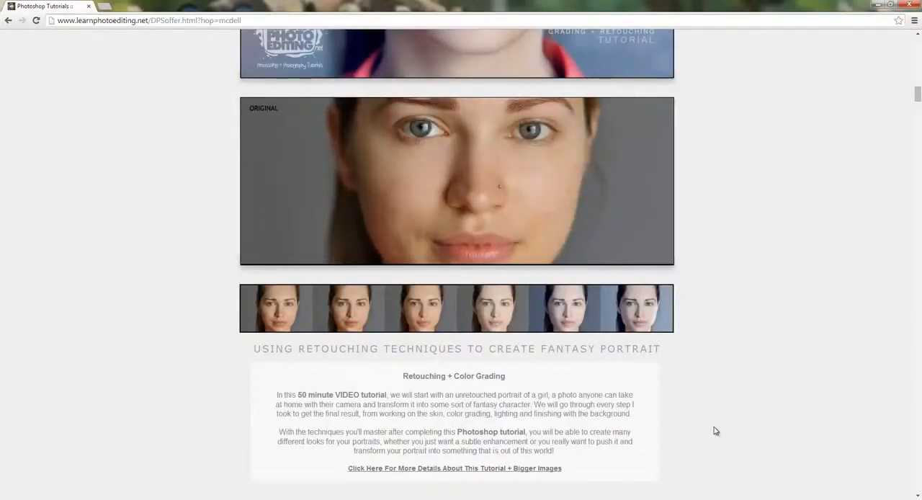
{"action": "scroll", "scroll_direction": "down", "scroll_amount": 3}
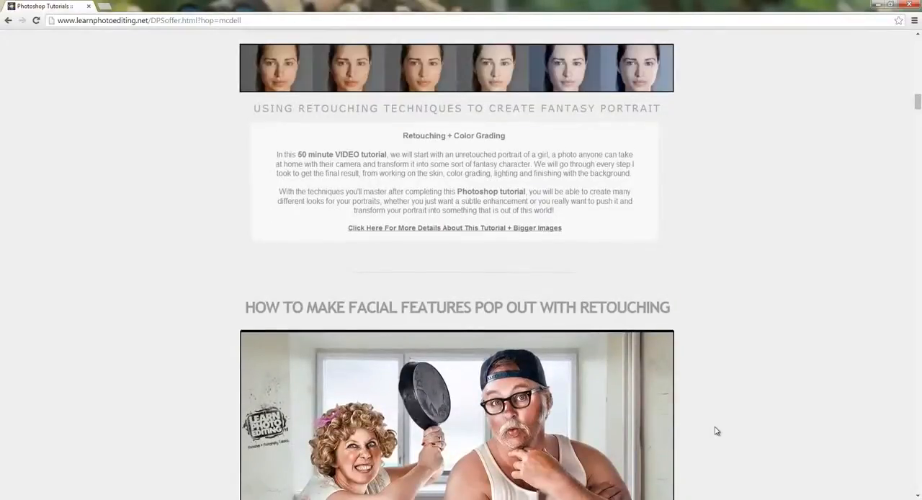
{"action": "scroll", "scroll_direction": "down", "scroll_amount": 3}
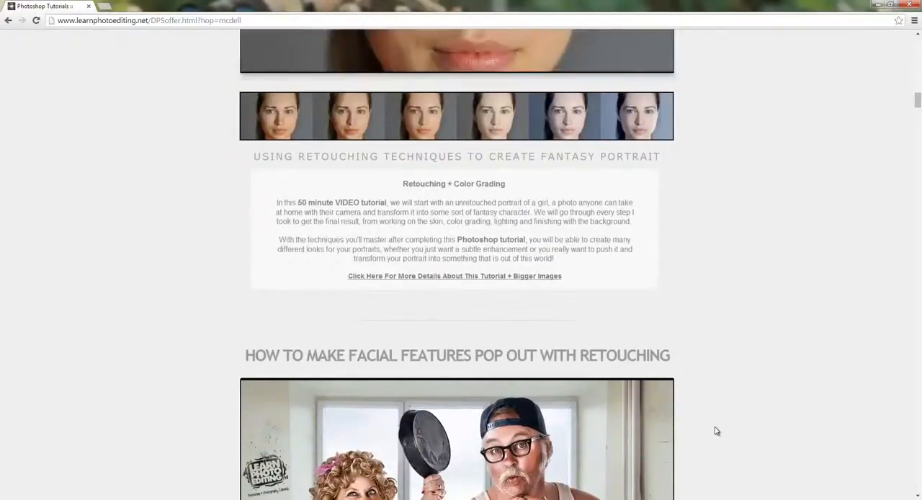
{"action": "mouse_move", "coordinate": [703, 346]}
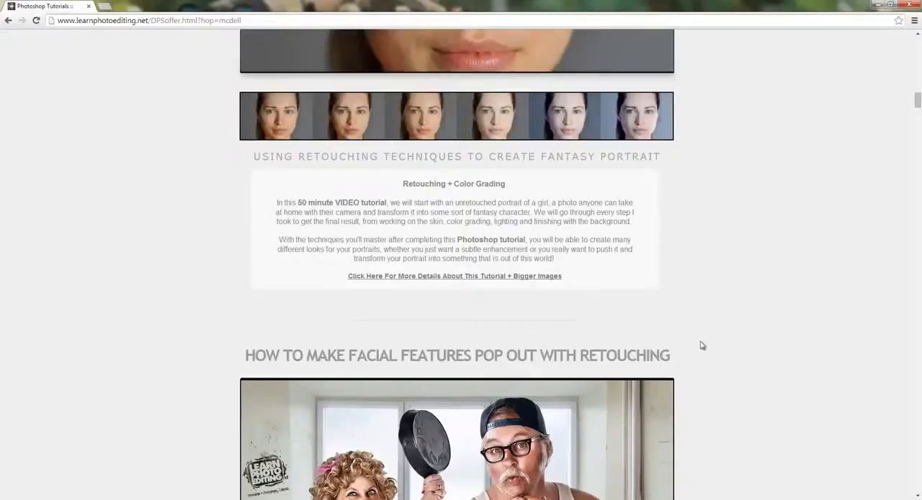
{"action": "mouse_move", "coordinate": [584, 268]}
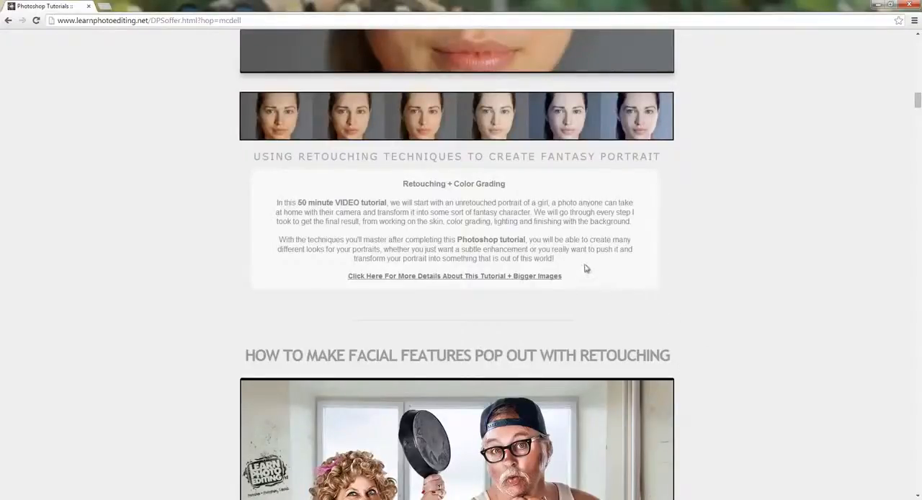
{"action": "mouse_move", "coordinate": [703, 311]}
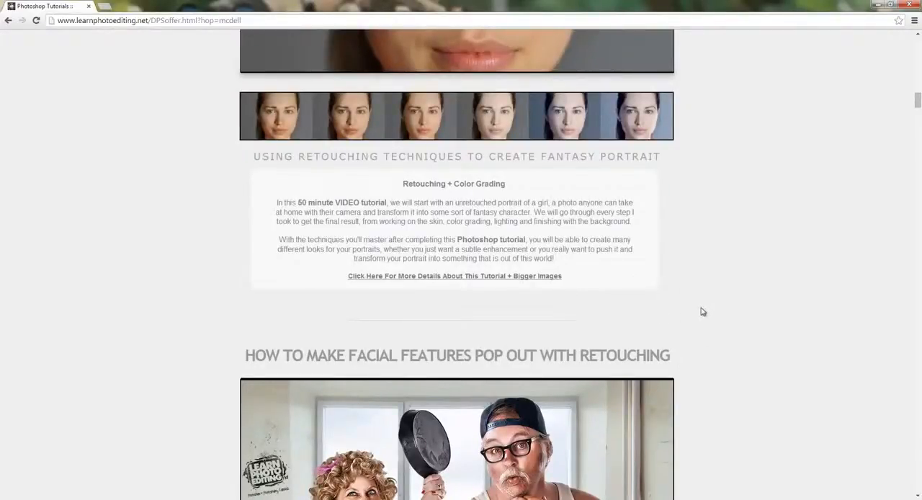
{"action": "mouse_move", "coordinate": [710, 319]}
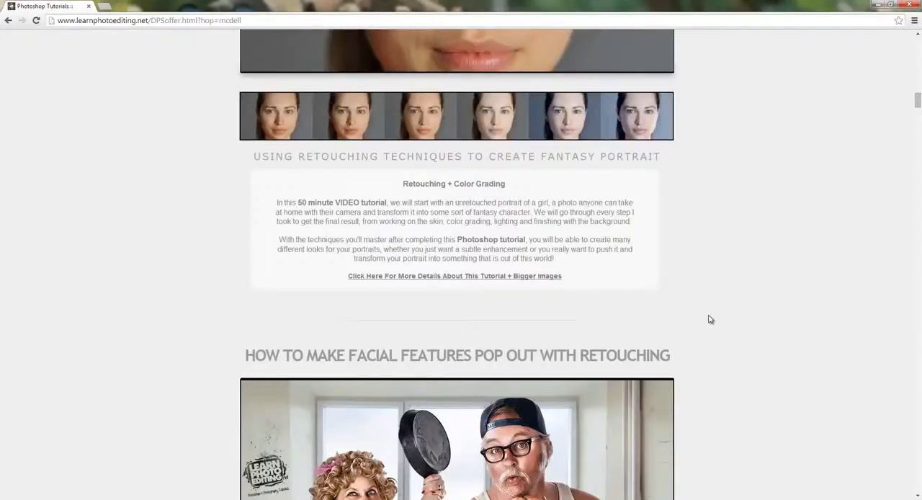
{"action": "mouse_move", "coordinate": [720, 323]}
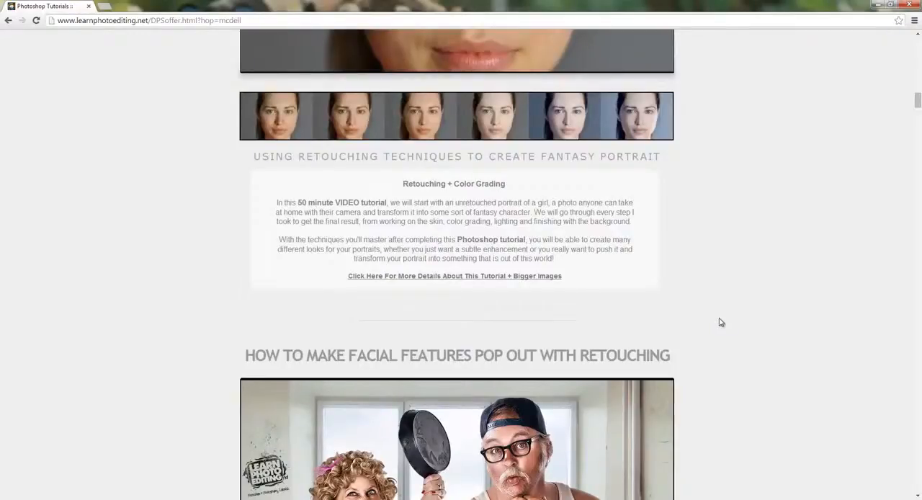
{"action": "mouse_move", "coordinate": [737, 347]}
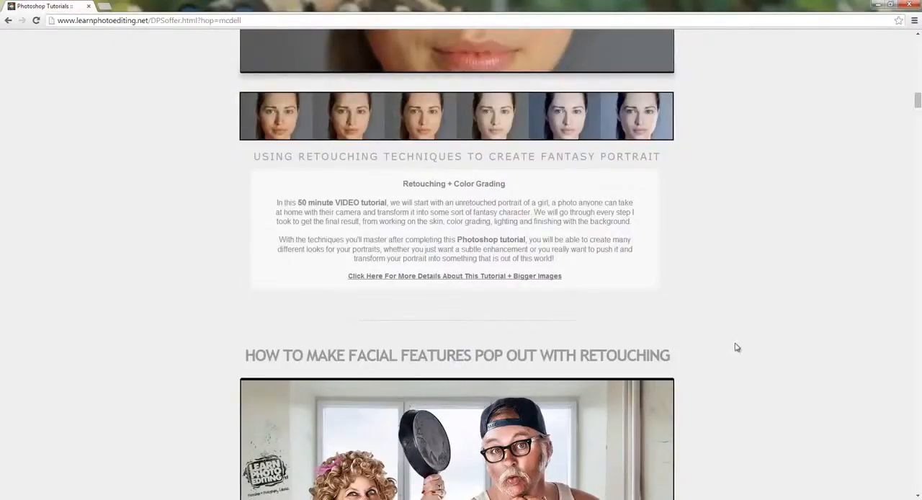
{"action": "scroll", "scroll_direction": "down", "scroll_amount": 3}
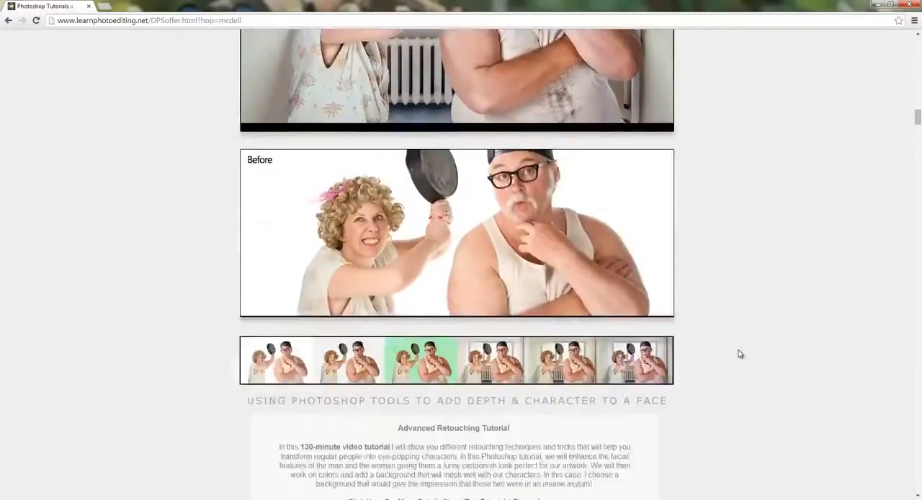
{"action": "scroll", "scroll_direction": "down", "scroll_amount": 3}
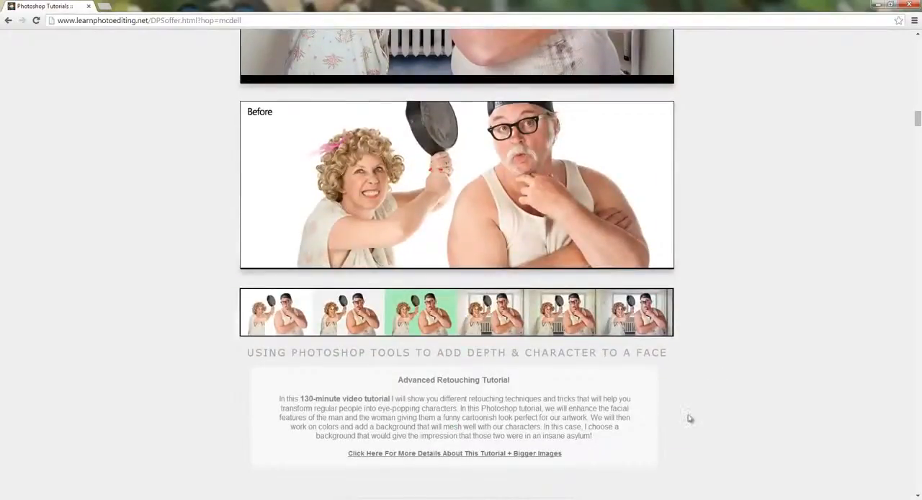
{"action": "mouse_move", "coordinate": [674, 425]}
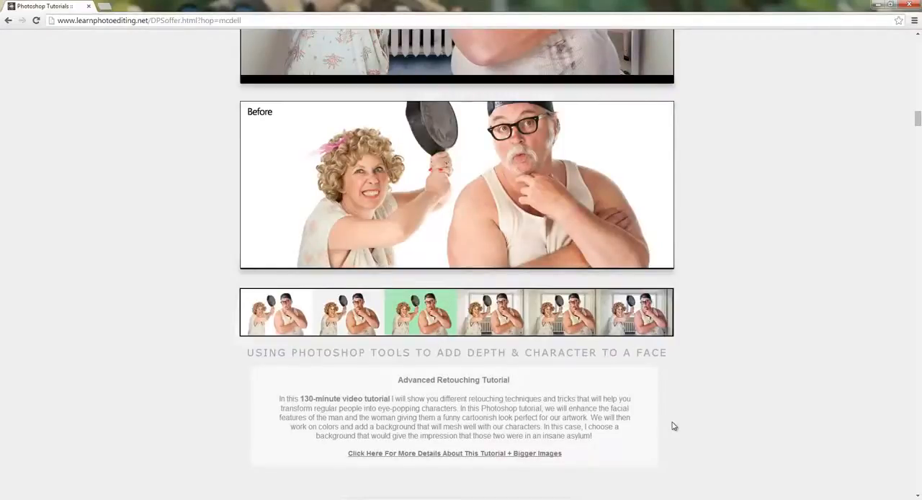
{"action": "scroll", "scroll_direction": "down", "scroll_amount": 3}
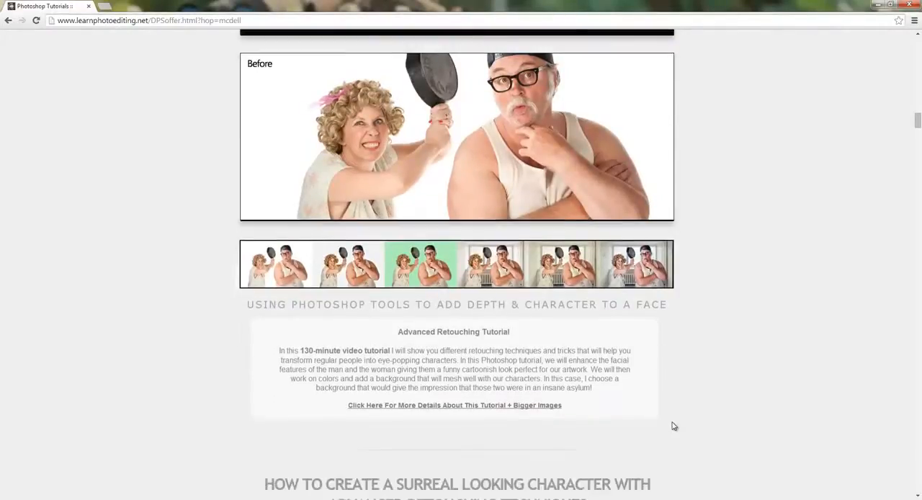
{"action": "scroll", "scroll_direction": "down", "scroll_amount": 3}
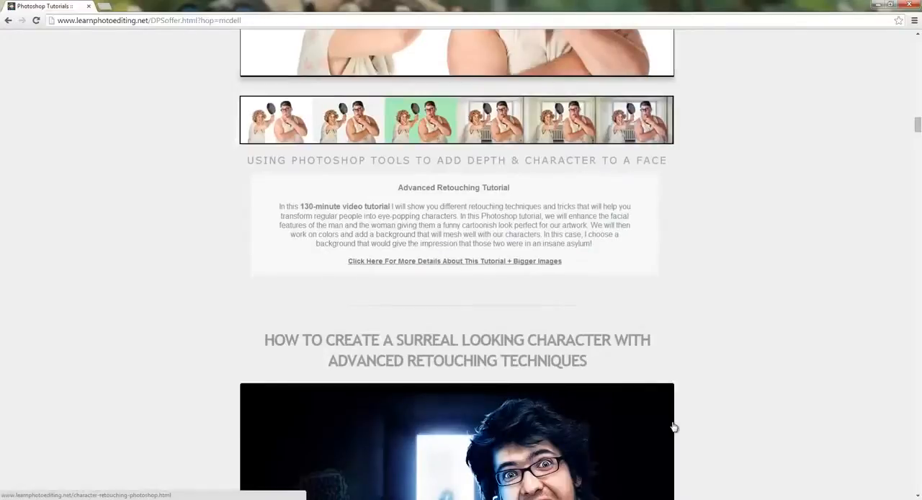
{"action": "scroll", "scroll_direction": "down", "scroll_amount": 3}
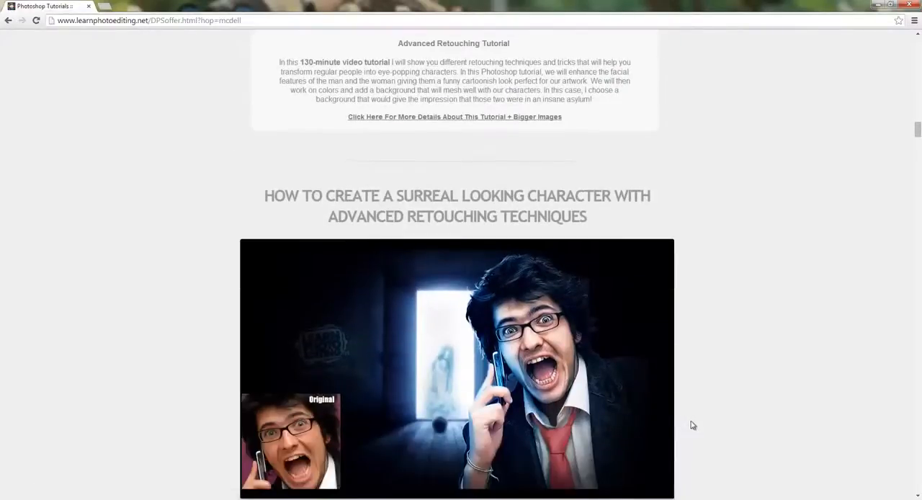
{"action": "scroll", "scroll_direction": "down", "scroll_amount": 3}
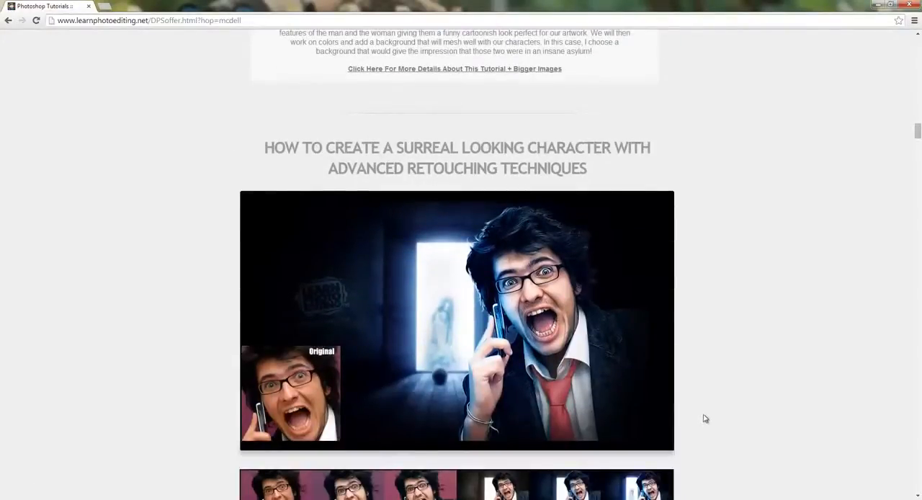
{"action": "scroll", "scroll_direction": "down", "scroll_amount": 3}
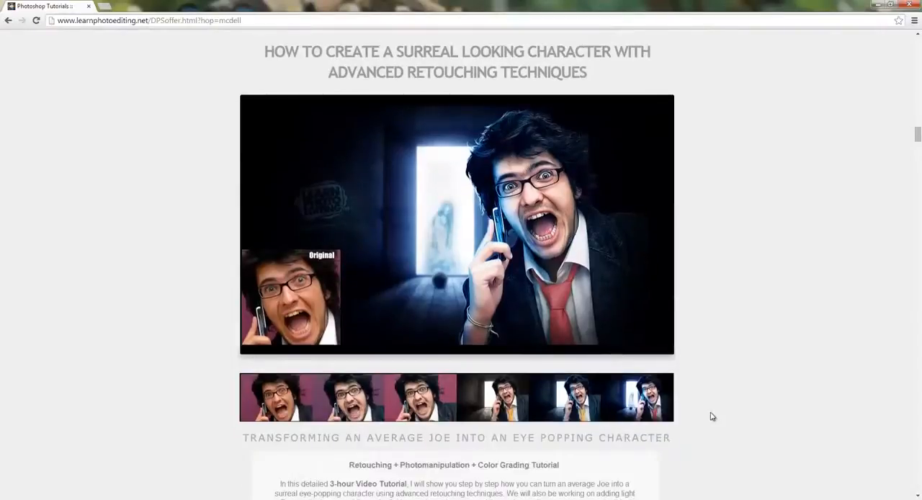
{"action": "scroll", "scroll_direction": "down", "scroll_amount": 3}
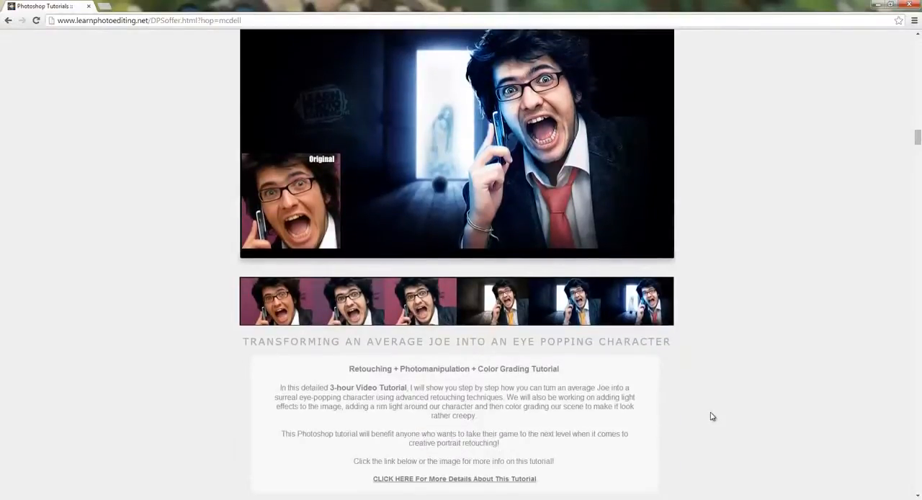
{"action": "scroll", "scroll_direction": "down", "scroll_amount": 3}
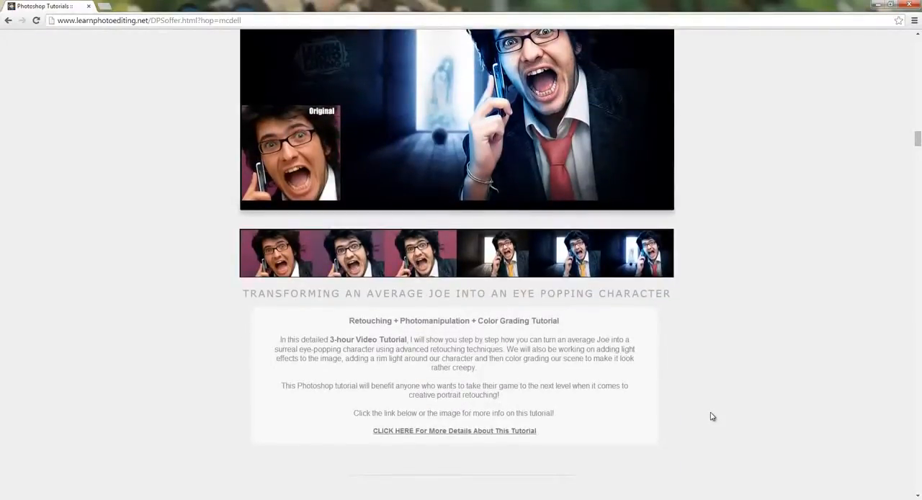